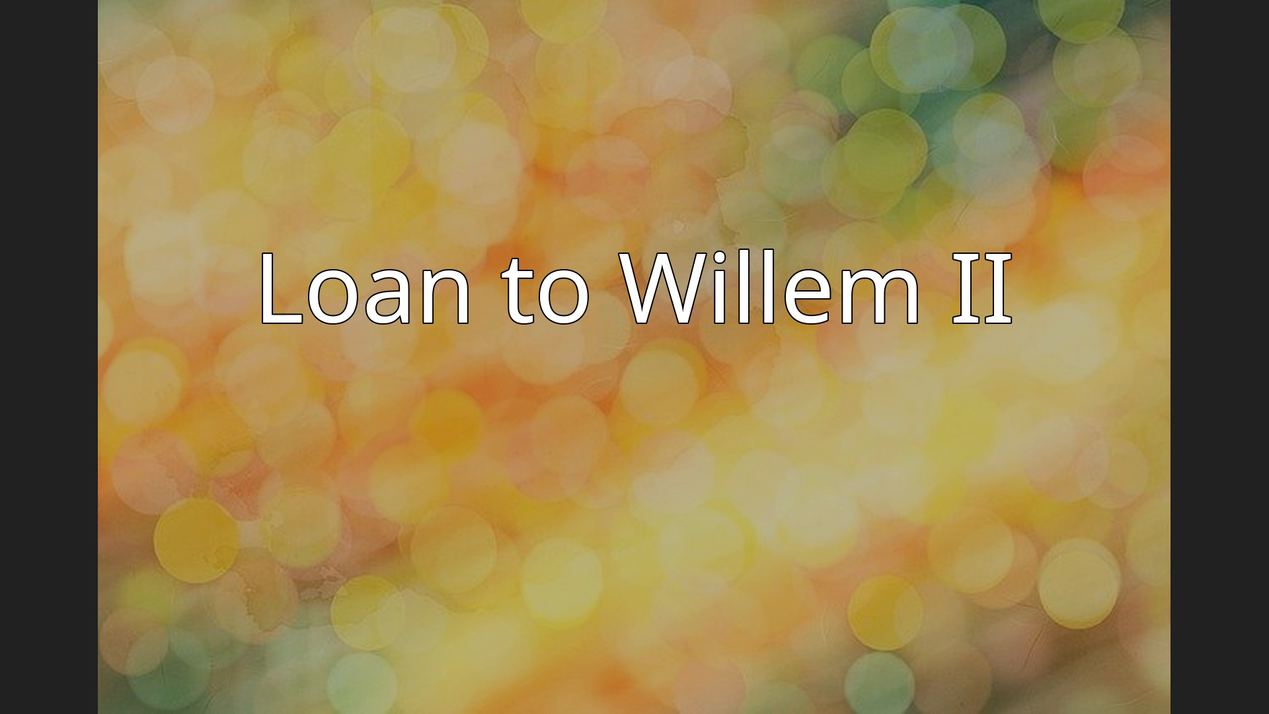
key(Right)
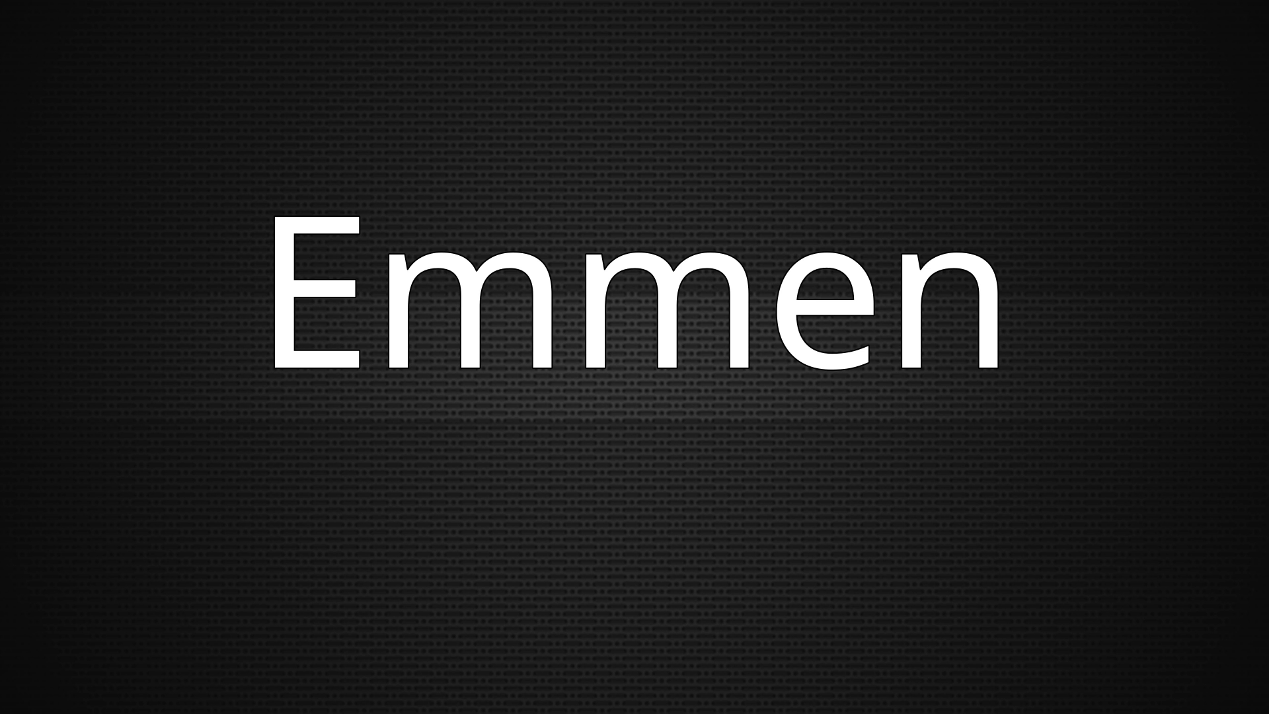